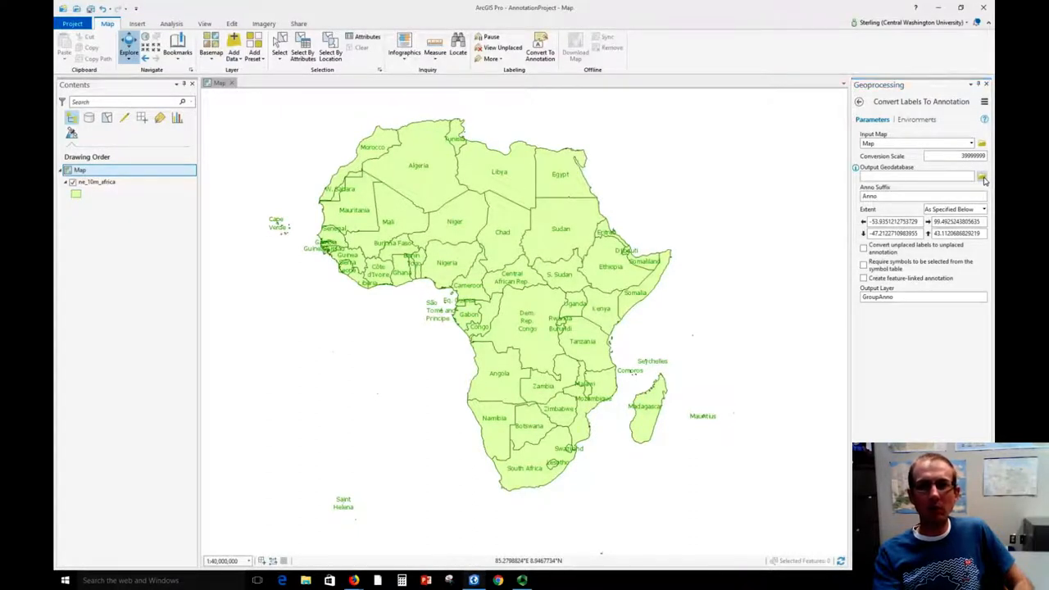
Step: Browse to Projects > AnnotationProject and set AnnotationProject.gdb as the output geodatabase
{"action": "left_click", "coordinate": [982, 177]}
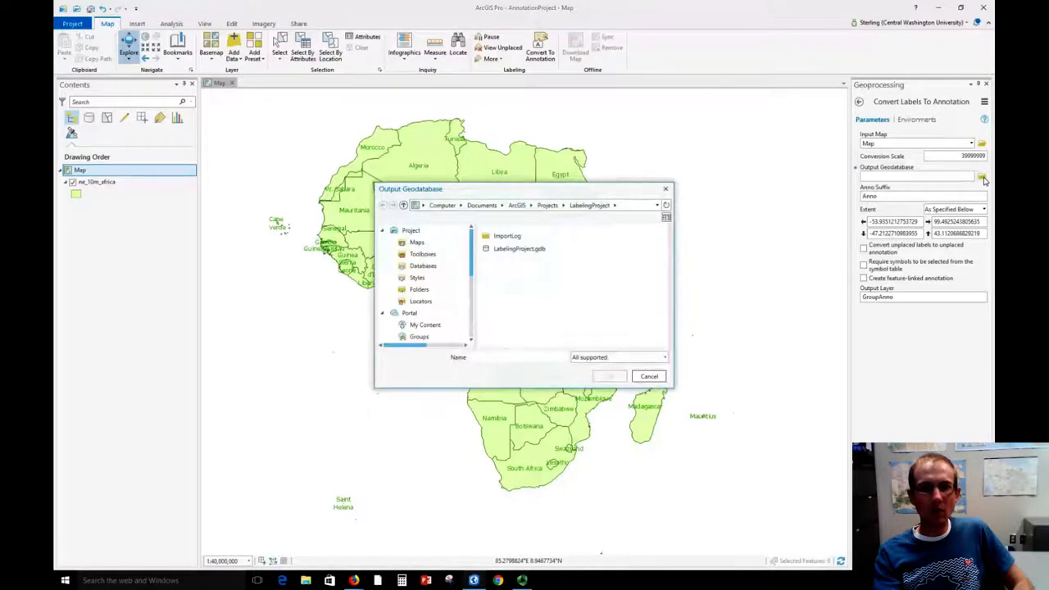
{"action": "left_click", "coordinate": [545, 205]}
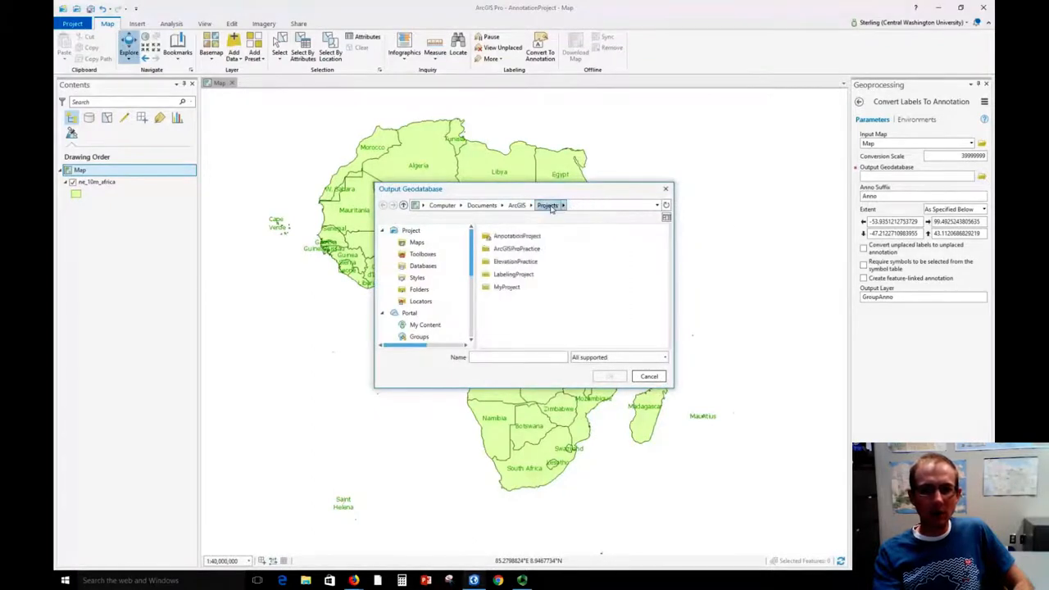
{"action": "left_click", "coordinate": [517, 236]}
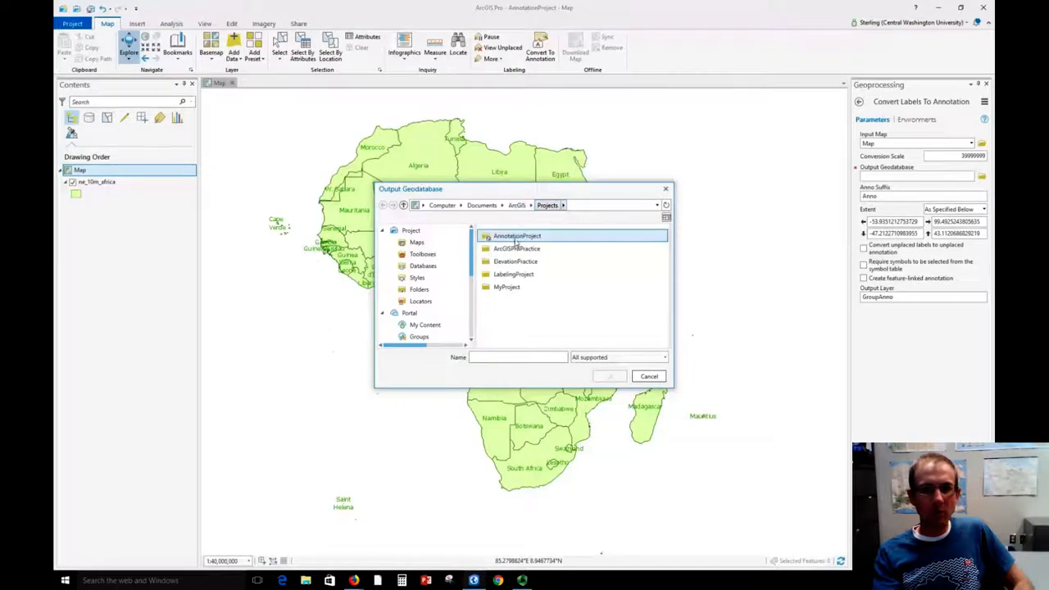
{"action": "double_click", "coordinate": [517, 236]}
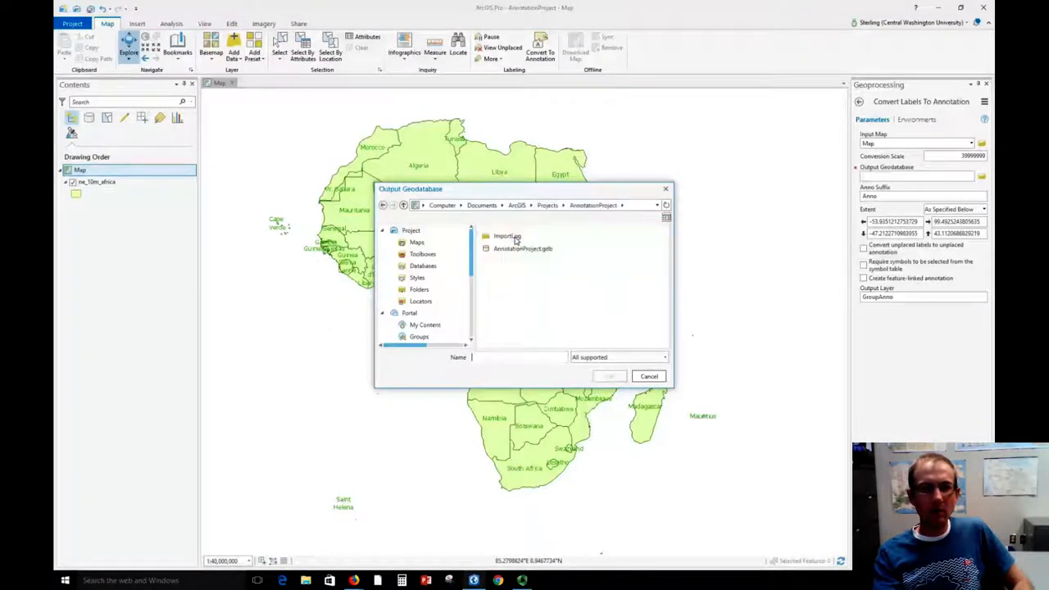
{"action": "left_click", "coordinate": [522, 248]}
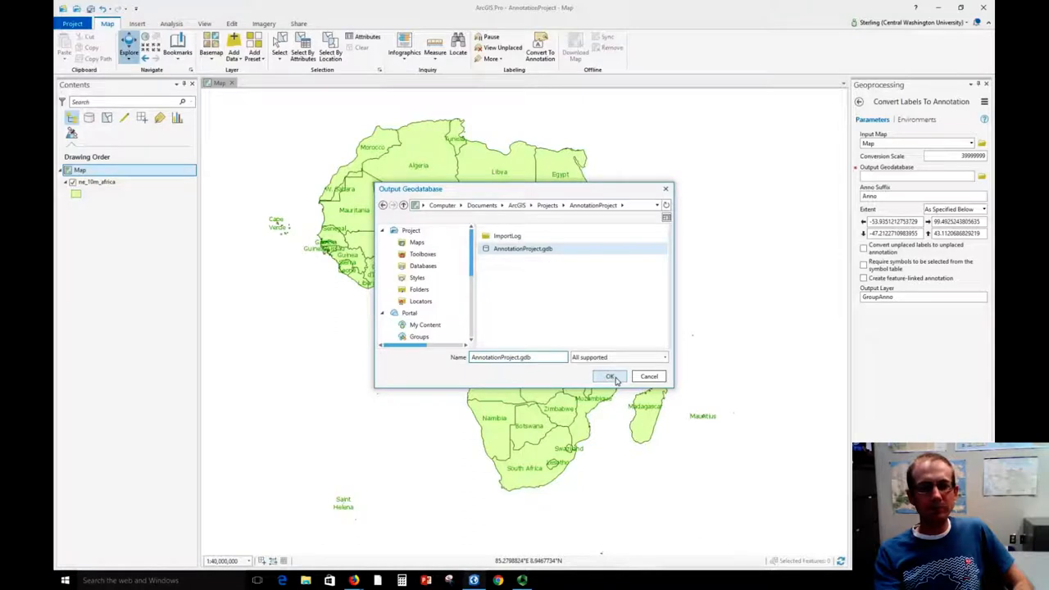
{"action": "left_click", "coordinate": [611, 376]}
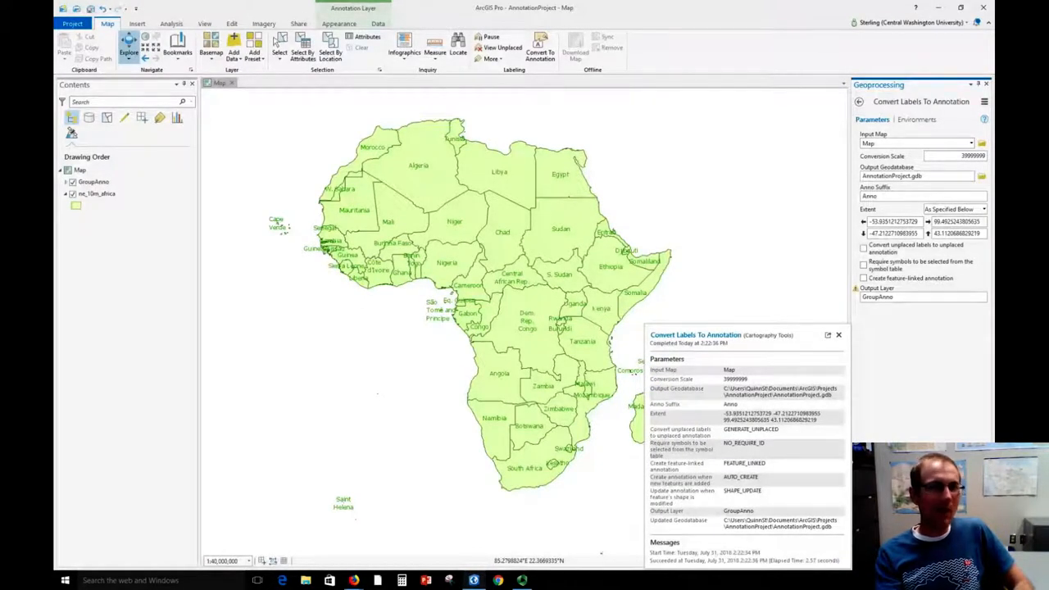
{"action": "mouse_move", "coordinate": [838, 336]}
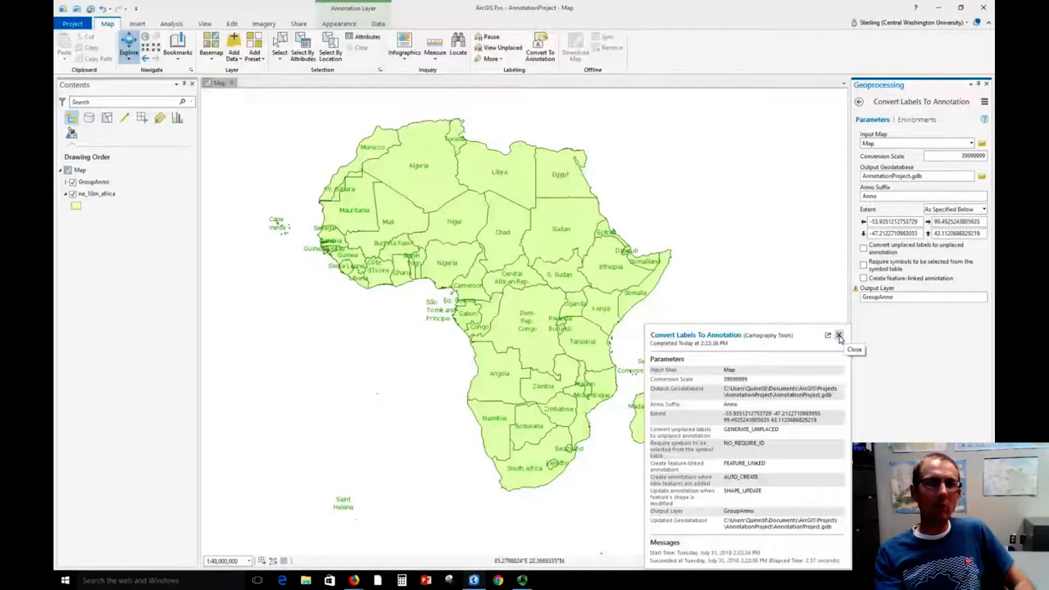
Step: Dismiss the Convert Labels To Annotation completion pop-up
{"action": "left_click", "coordinate": [839, 335]}
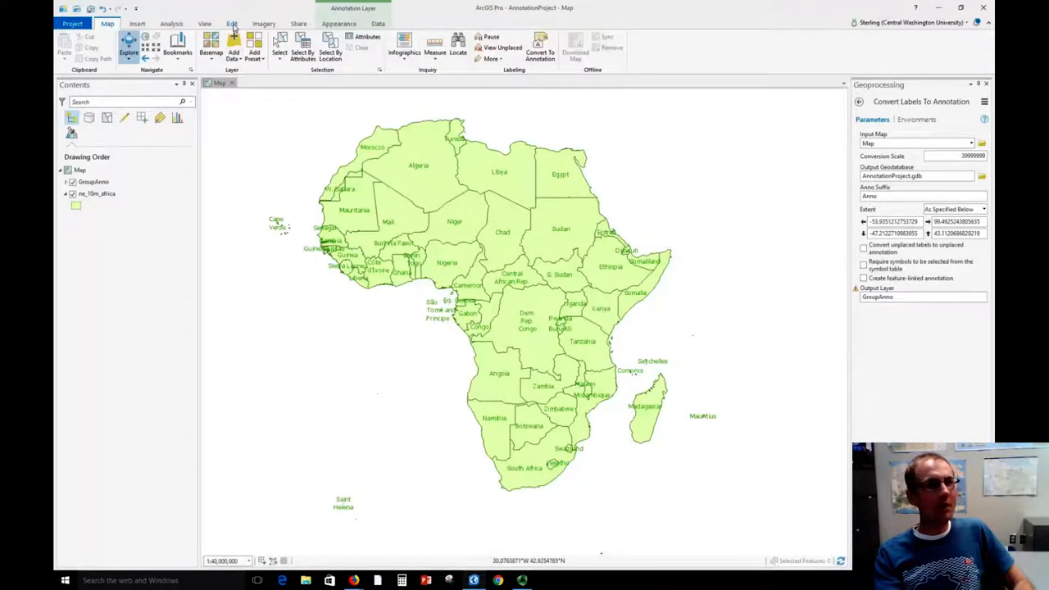
Step: Activate the Move editing tool and select the Algeria annotation label
{"action": "left_click", "coordinate": [232, 23]}
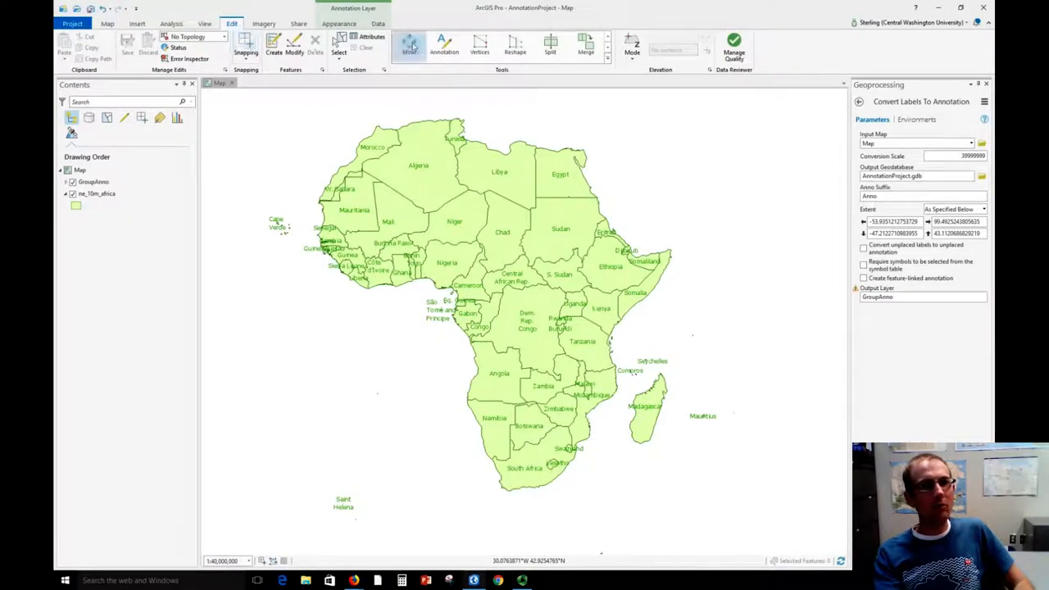
{"action": "left_click", "coordinate": [409, 43]}
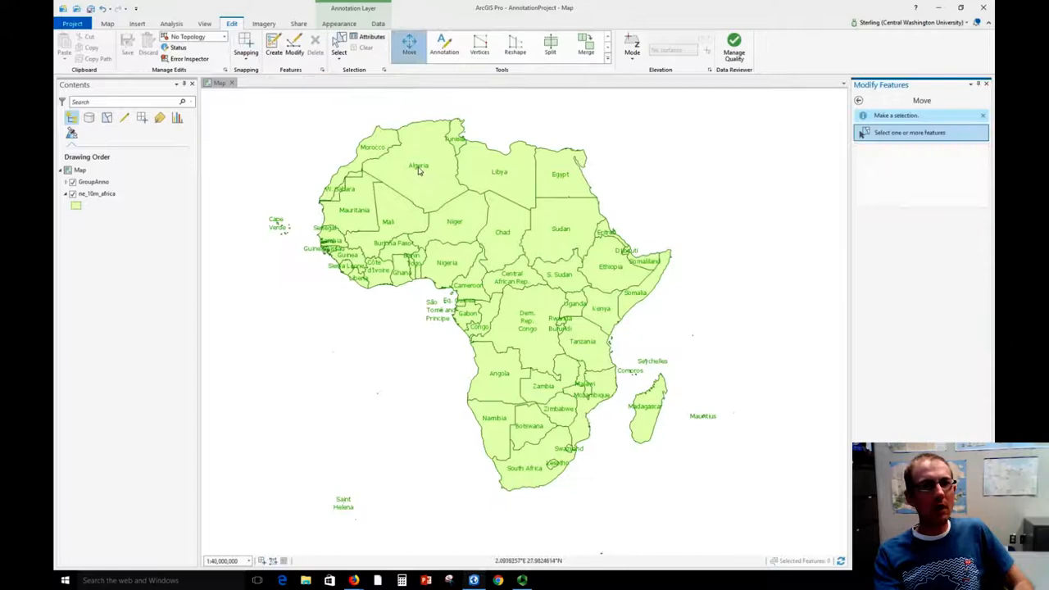
{"action": "left_click", "coordinate": [417, 166]}
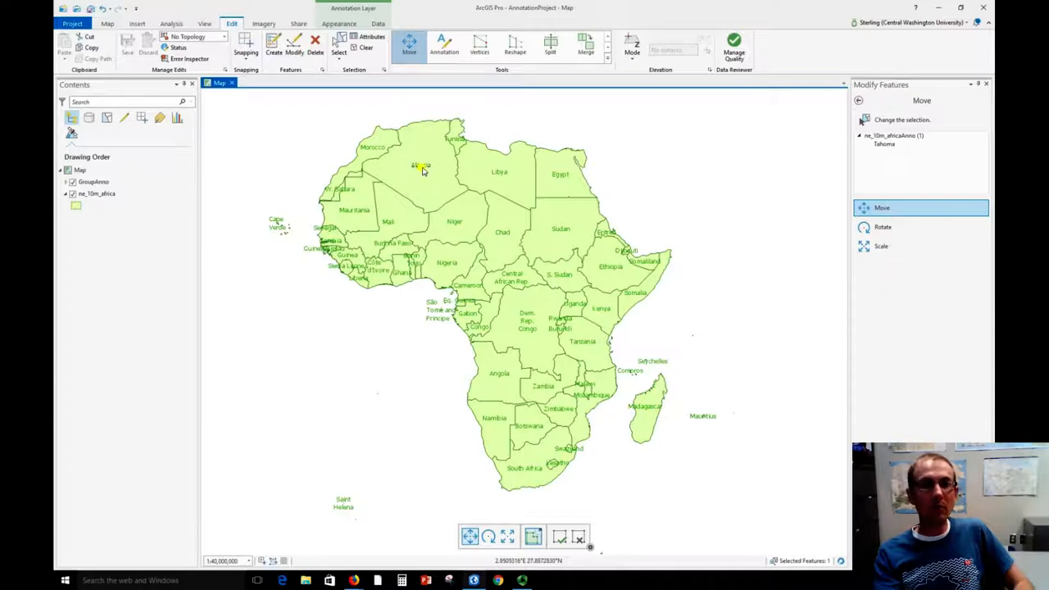
{"action": "mouse_move", "coordinate": [428, 173]}
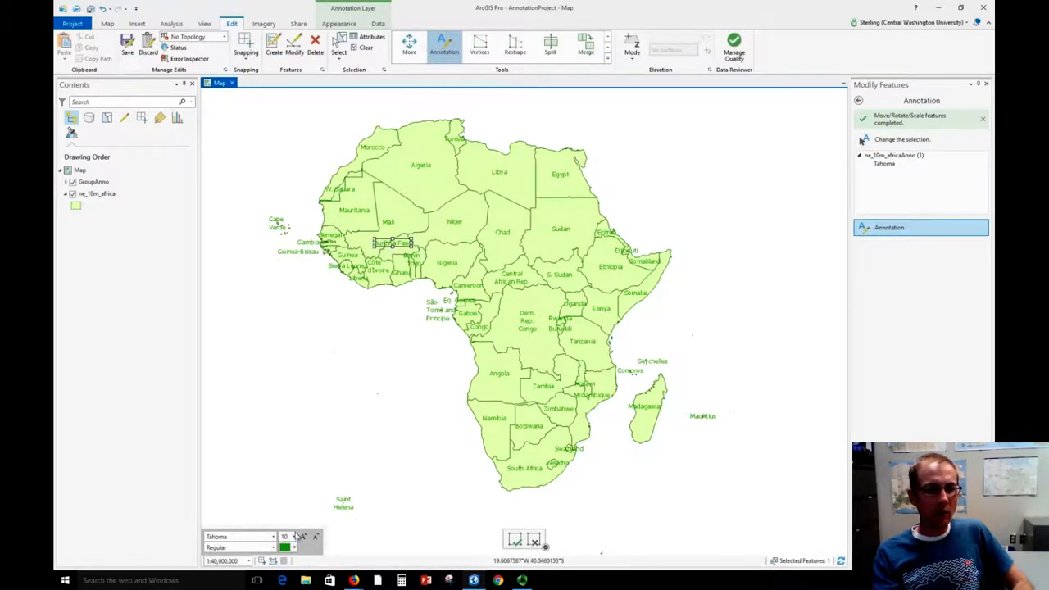
Step: Reduce Burkina Faso's font size, then wrap Western Sahara onto two lines beside the coast
{"action": "left_click", "coordinate": [292, 536]}
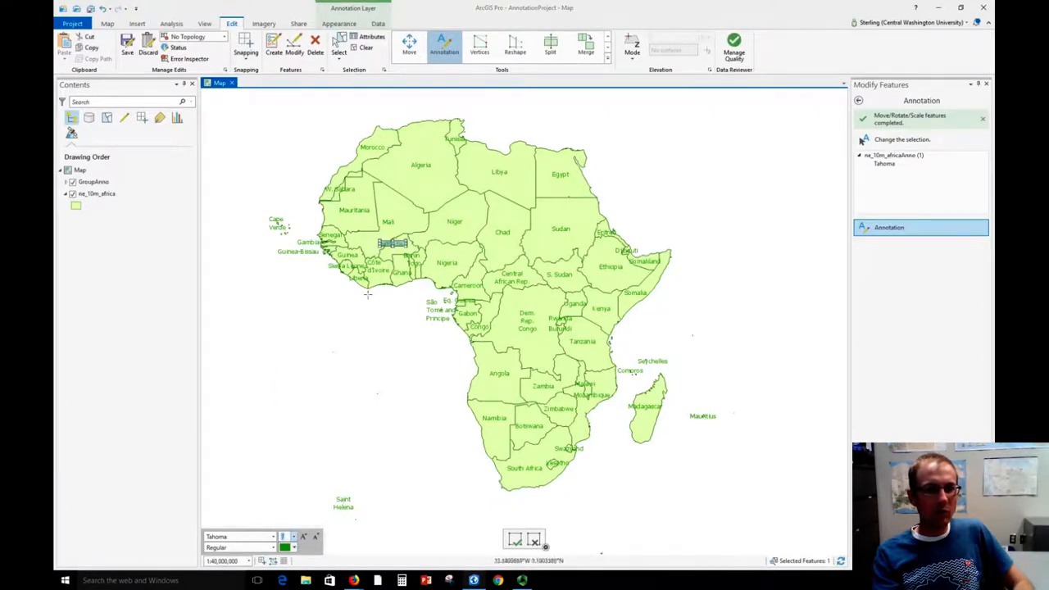
{"action": "left_click_drag", "start_coordinate": [391, 243], "coordinate": [405, 252]}
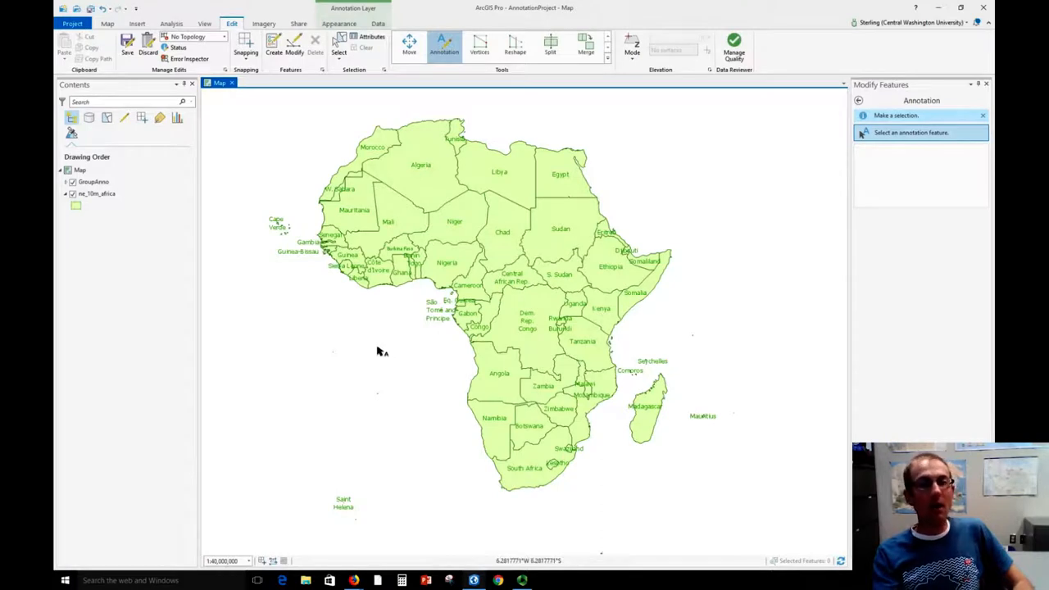
{"action": "mouse_move", "coordinate": [346, 211]}
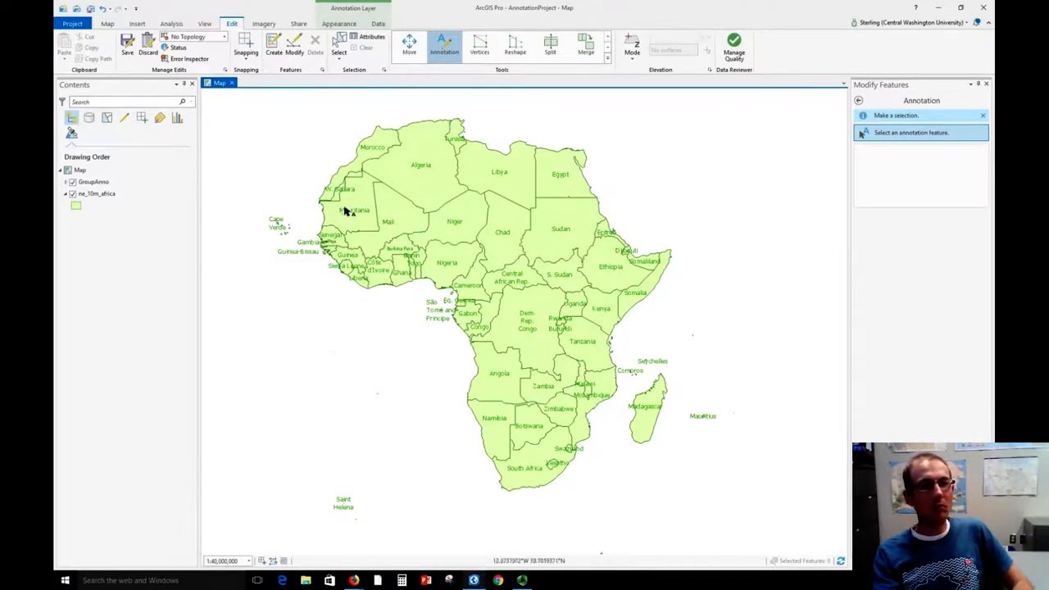
{"action": "left_click", "coordinate": [340, 190]}
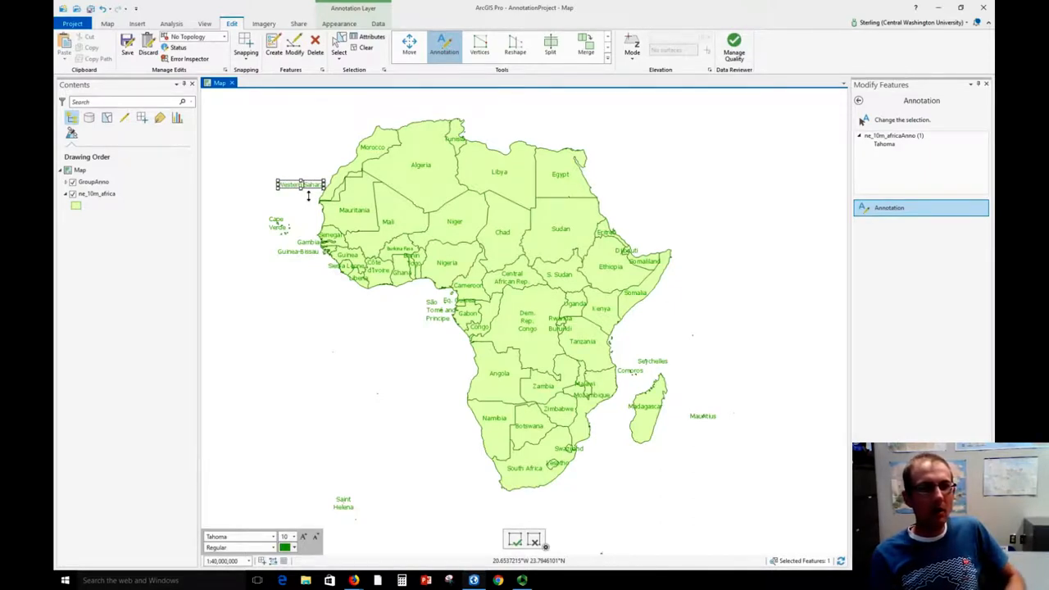
{"action": "left_click_drag", "start_coordinate": [299, 183], "coordinate": [300, 178]}
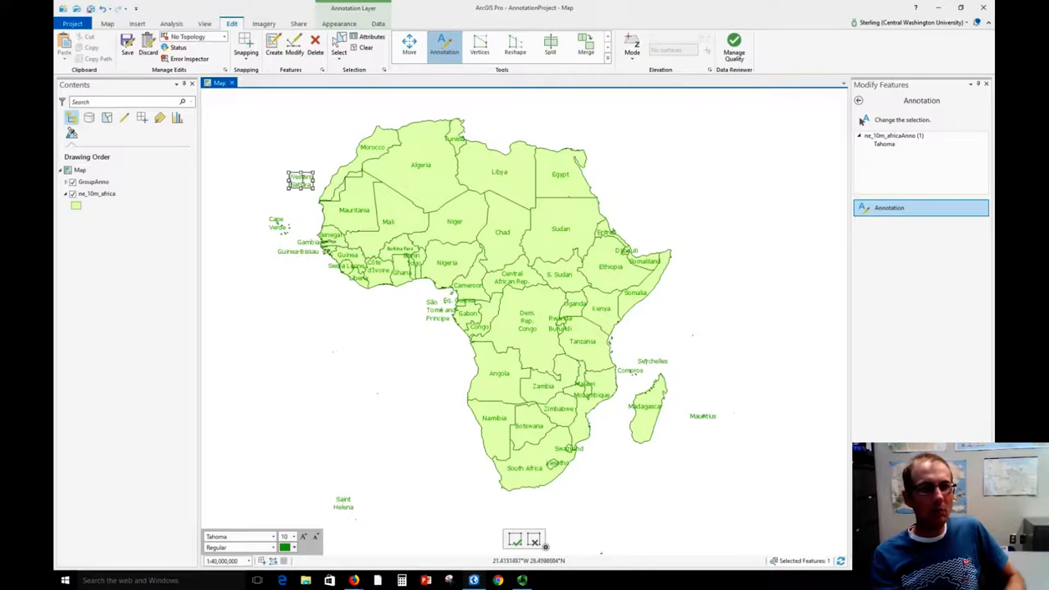
{"action": "left_click_drag", "start_coordinate": [300, 180], "coordinate": [311, 186]}
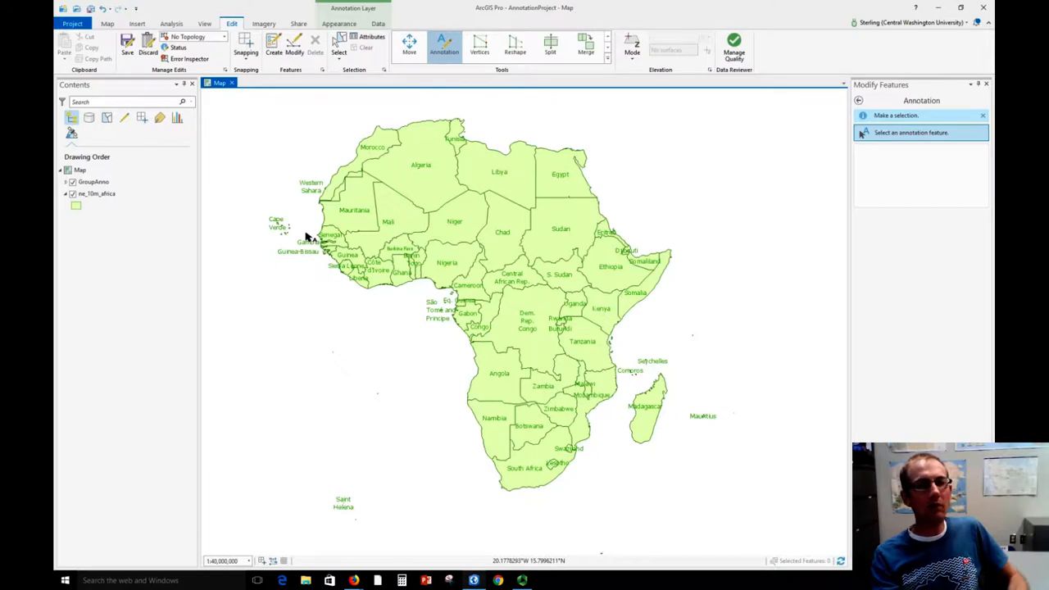
{"action": "mouse_move", "coordinate": [434, 240]}
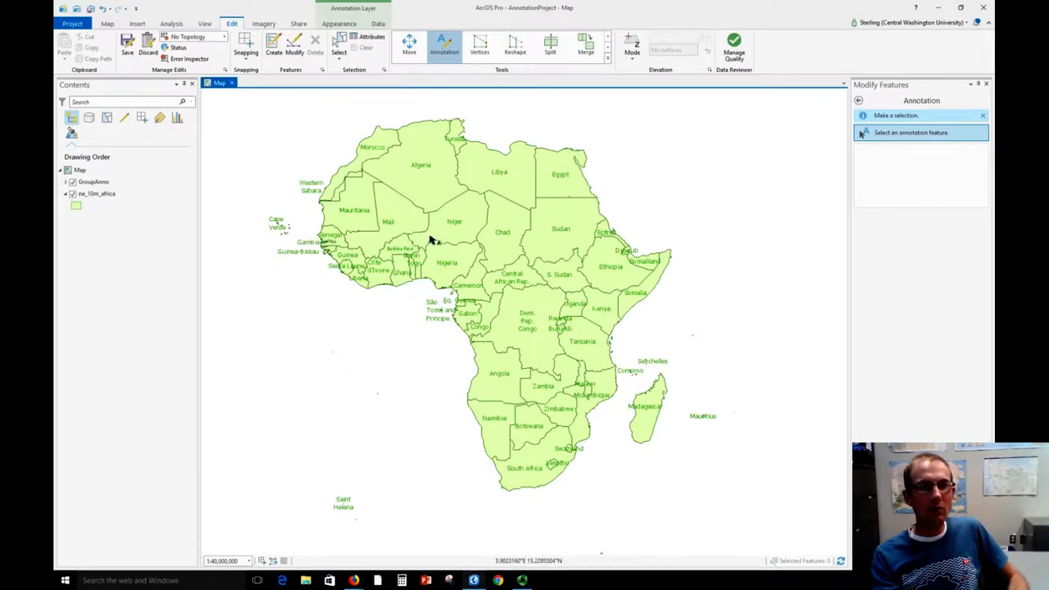
{"action": "mouse_move", "coordinate": [621, 123]}
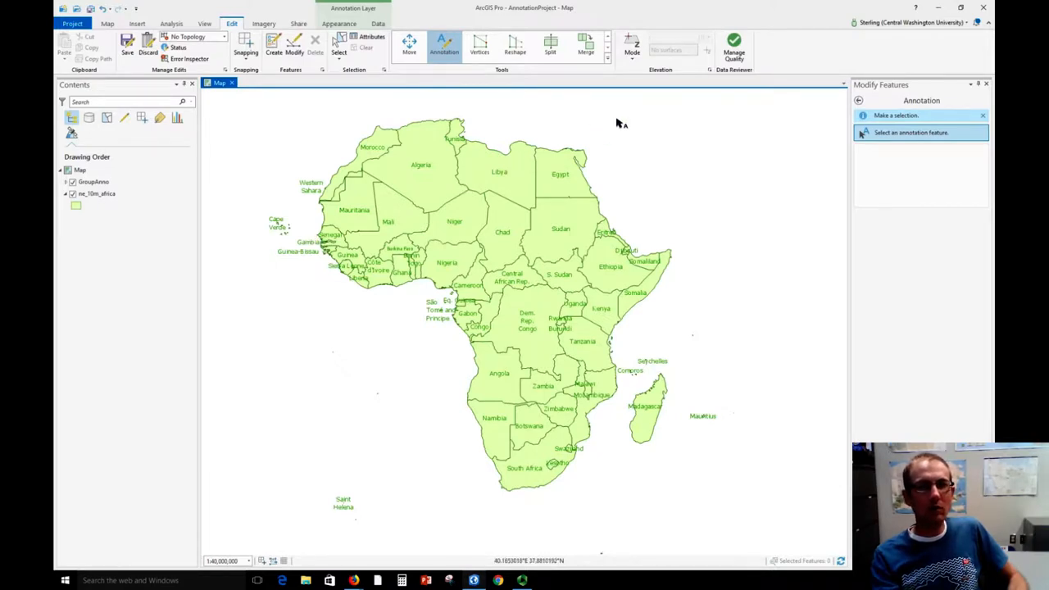
{"action": "mouse_move", "coordinate": [607, 69]}
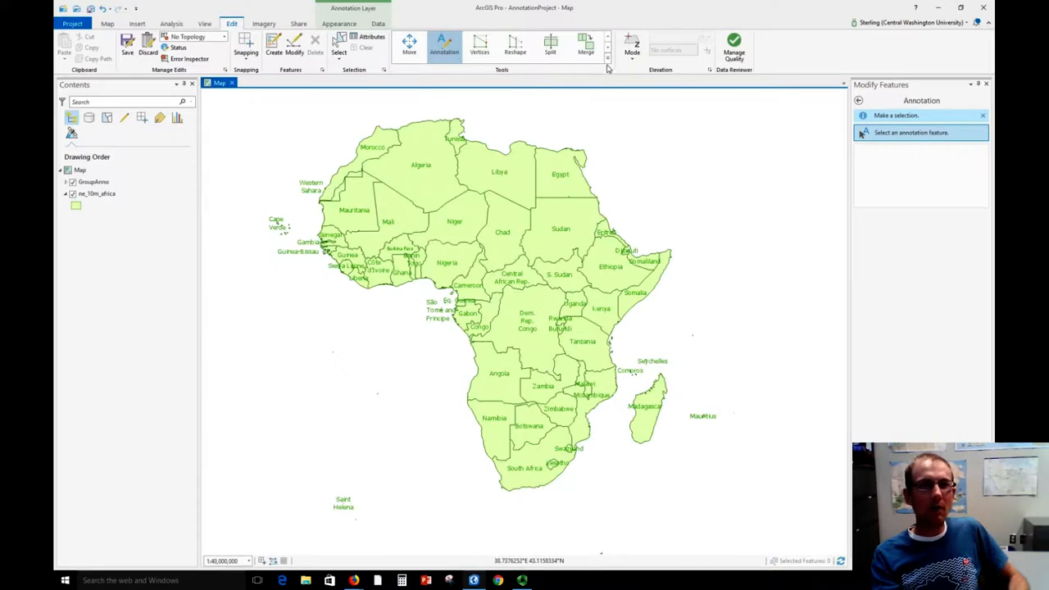
Step: Use the Rotate tool on the Madagascar label to align it lengthwise with the island
{"action": "left_click", "coordinate": [607, 63]}
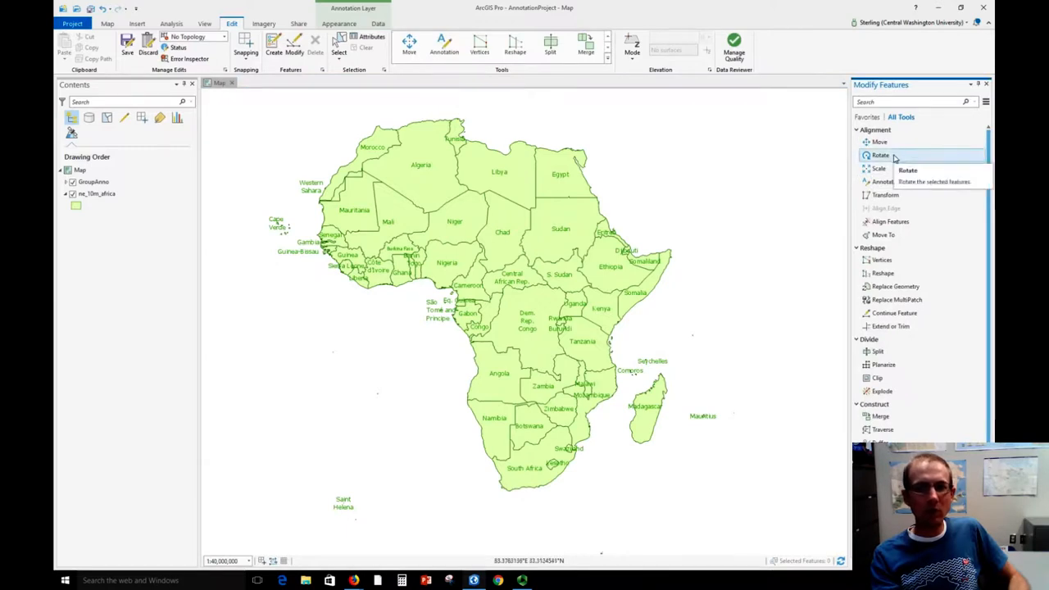
{"action": "left_click", "coordinate": [880, 155]}
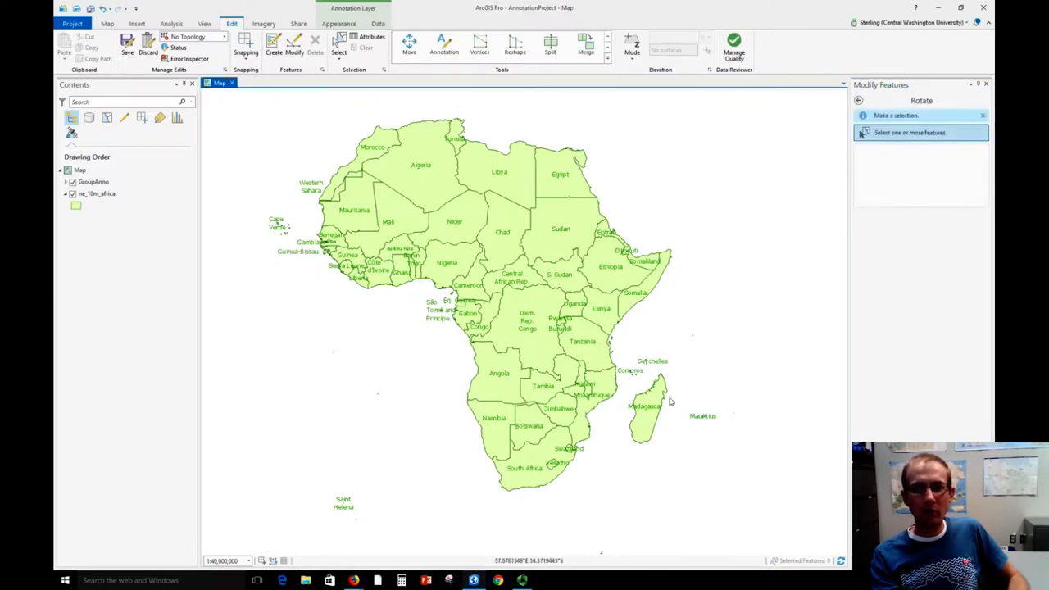
{"action": "left_click", "coordinate": [643, 408]}
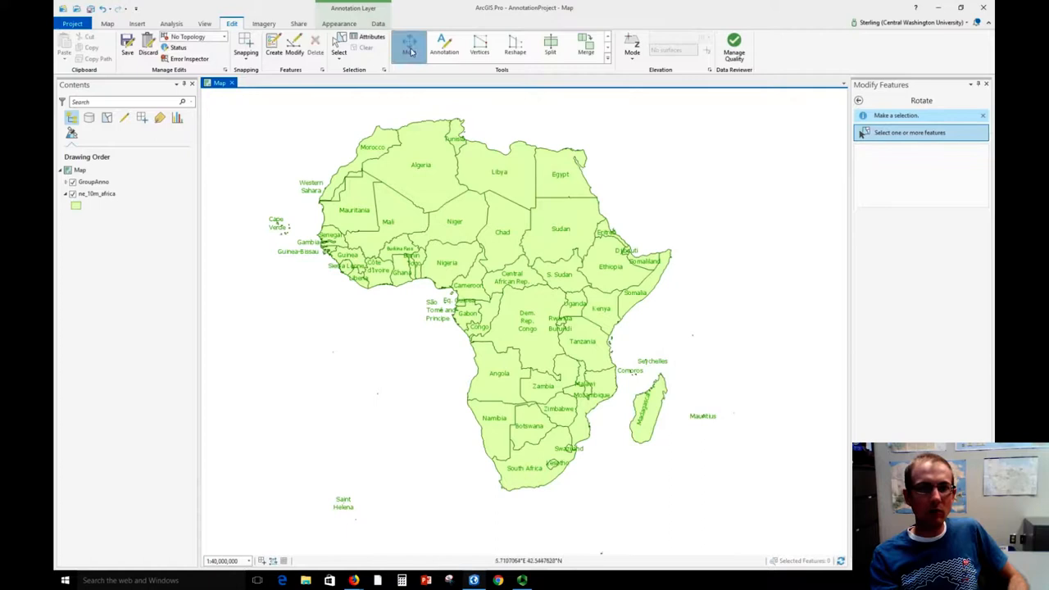
Step: Return to the Move tool and save all annotation edits
{"action": "left_click", "coordinate": [408, 45]}
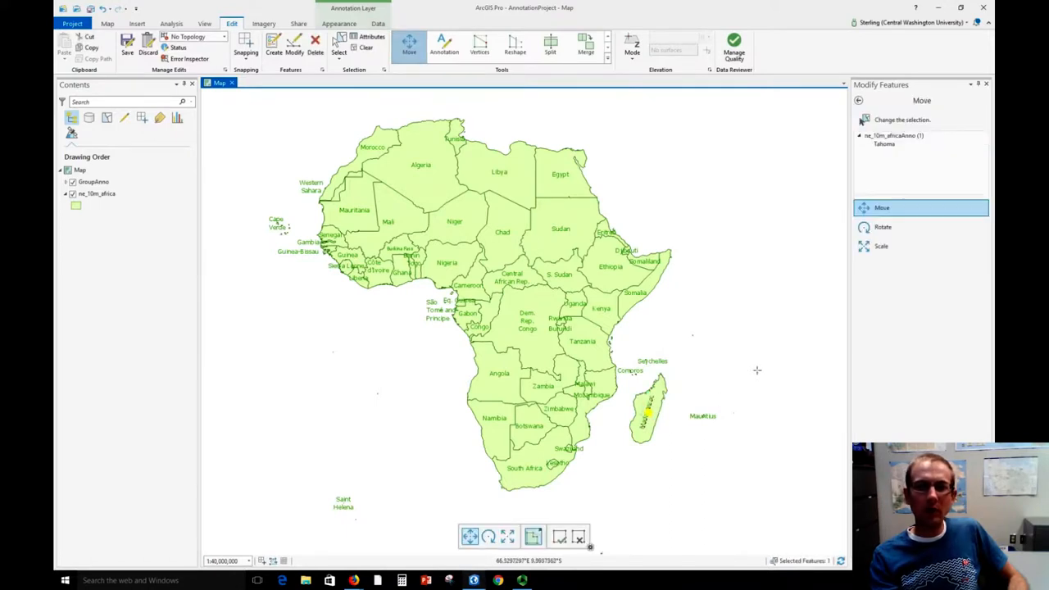
{"action": "mouse_move", "coordinate": [752, 399]}
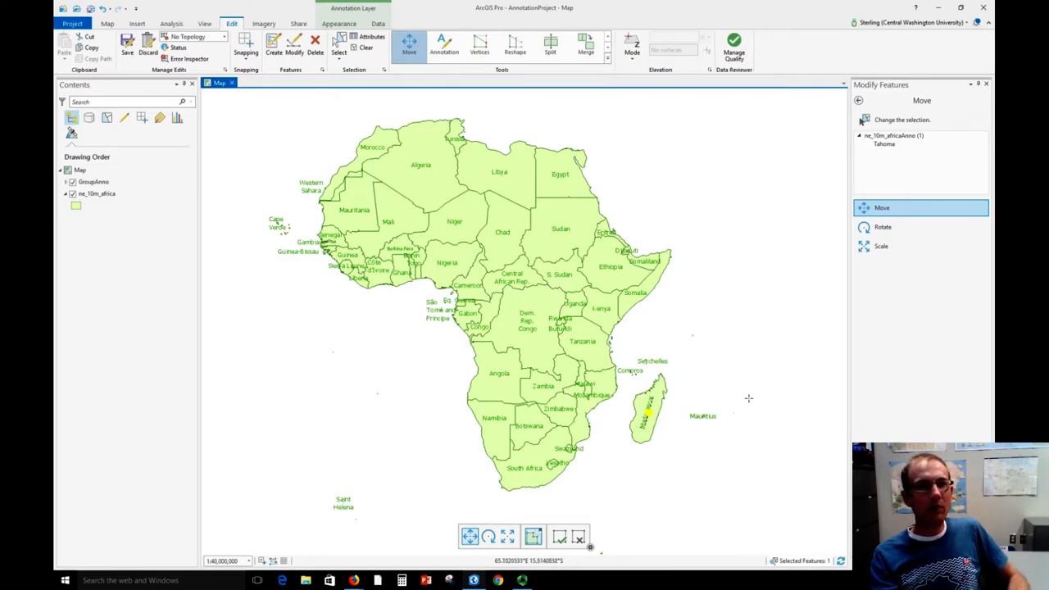
{"action": "mouse_move", "coordinate": [127, 41]}
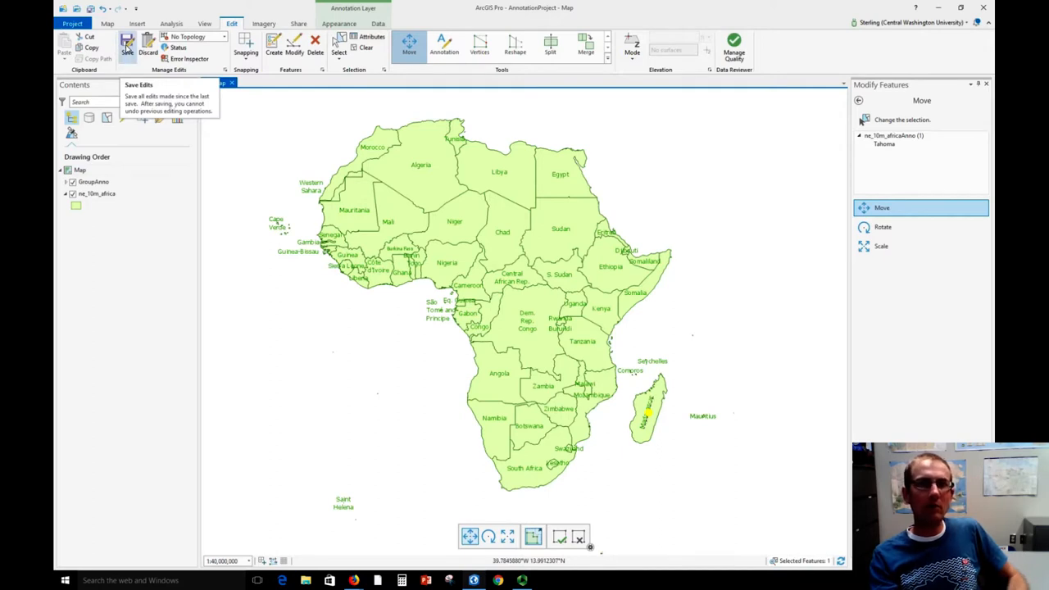
{"action": "left_click", "coordinate": [127, 43]}
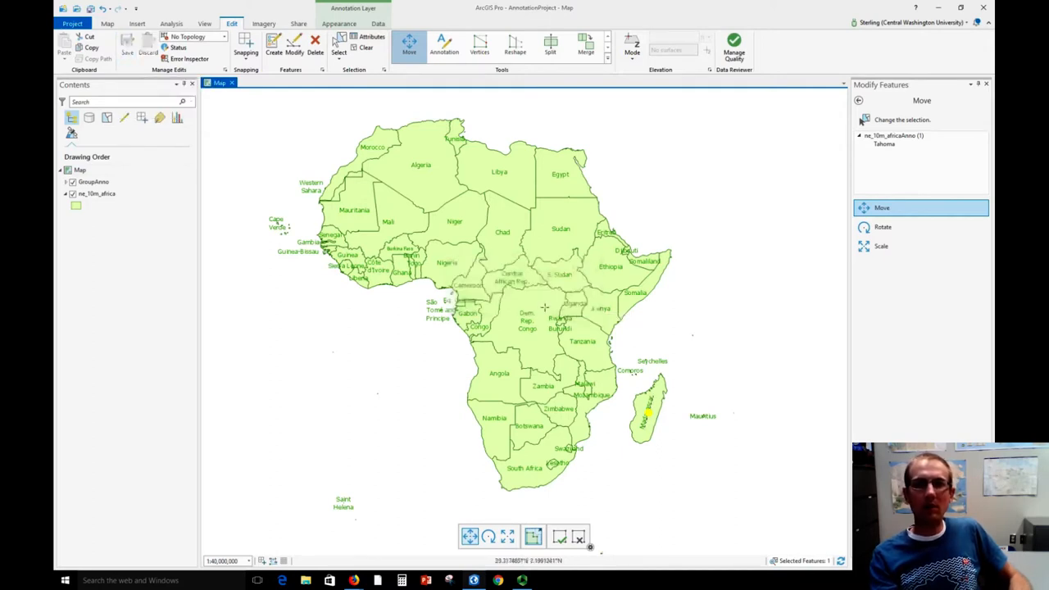